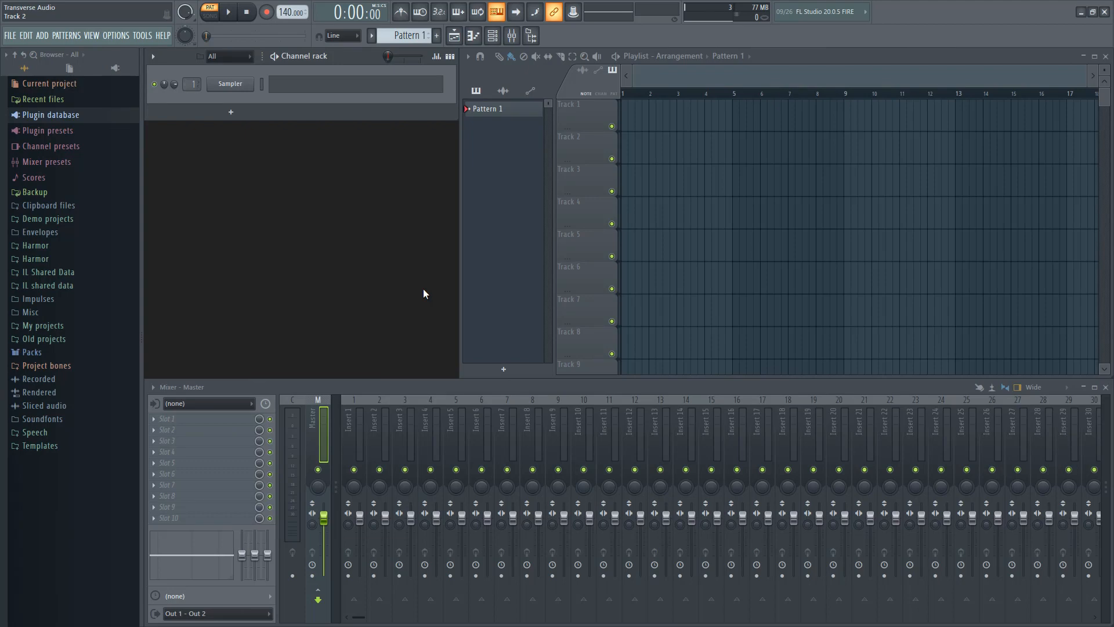
{"action": "mouse_move", "coordinate": [424, 285]}
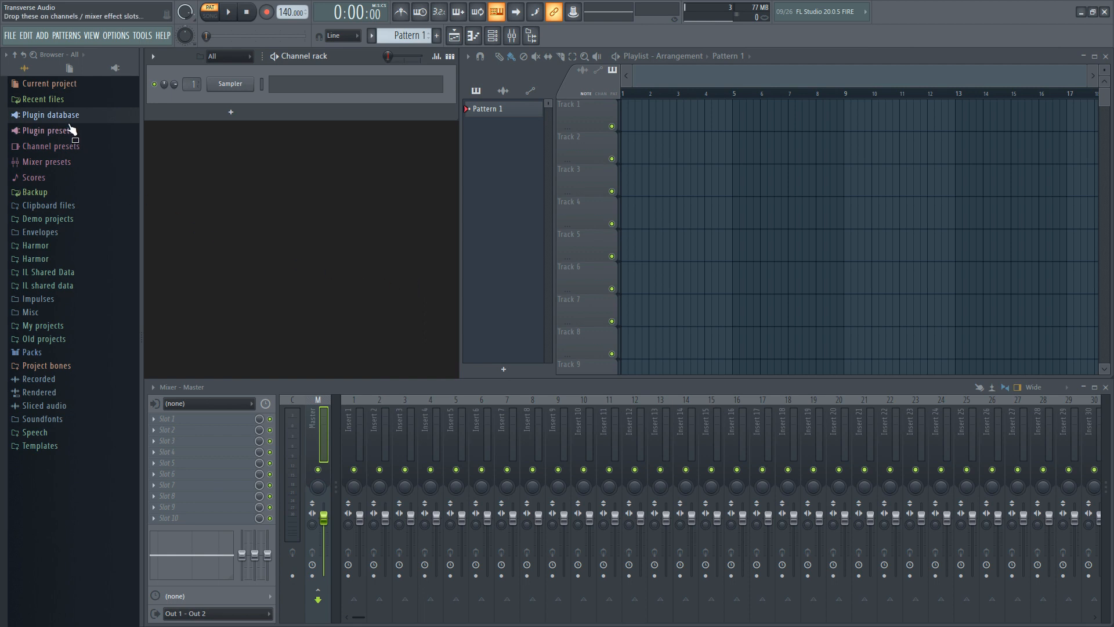
Expand the Plugin database in the browser and look through its Generators entries
{"action": "left_click", "coordinate": [50, 114]}
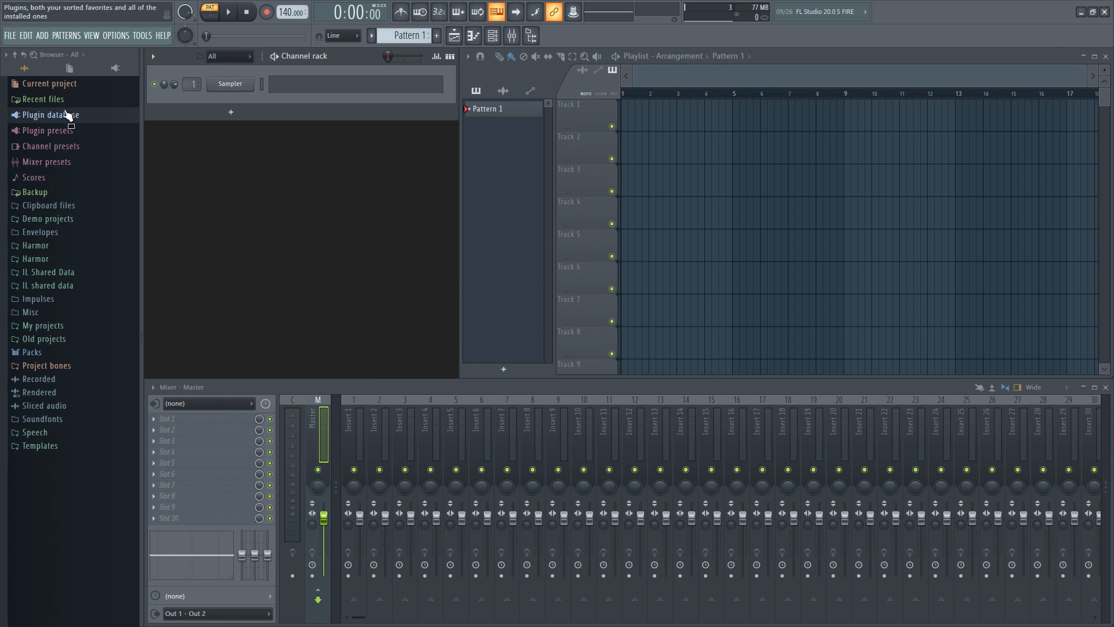
{"action": "left_click", "coordinate": [51, 115]}
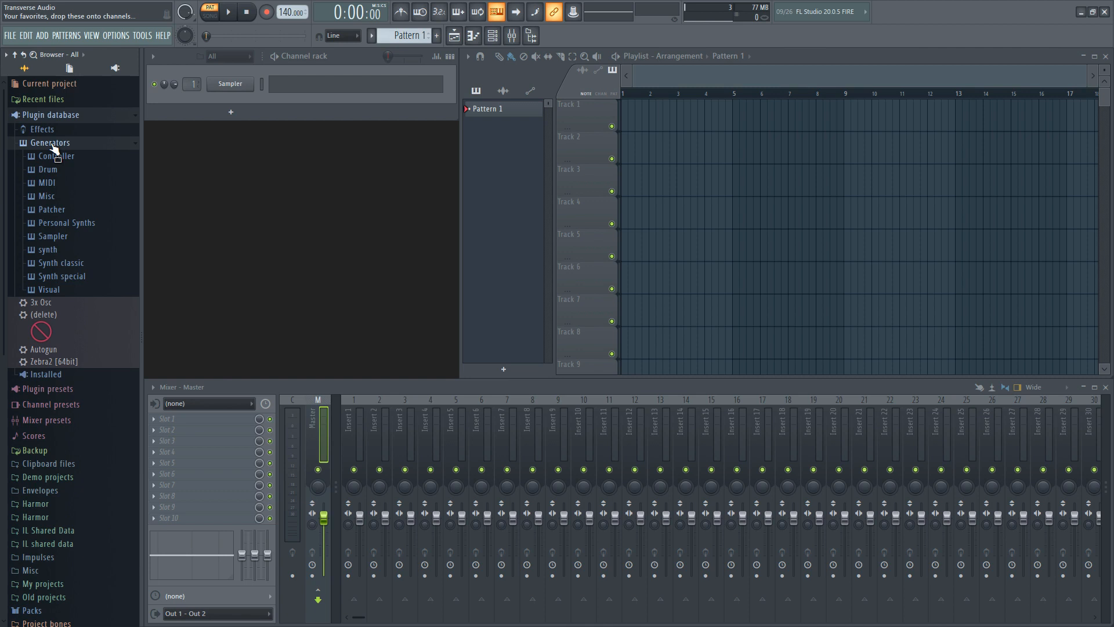
{"action": "left_click", "coordinate": [66, 222]}
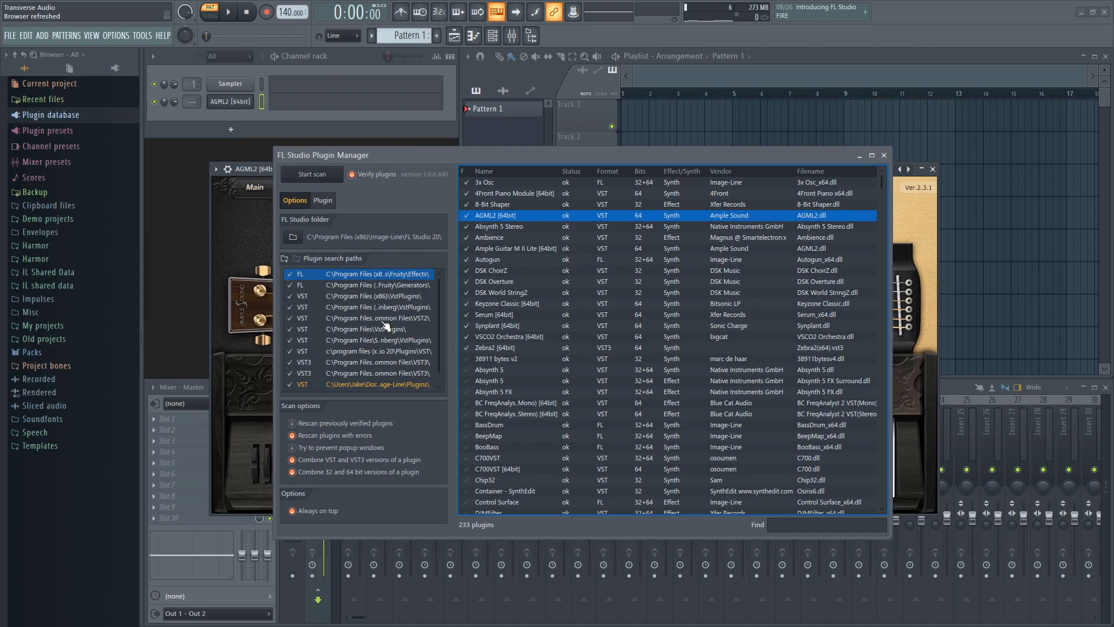
{"action": "left_click", "coordinate": [311, 174]}
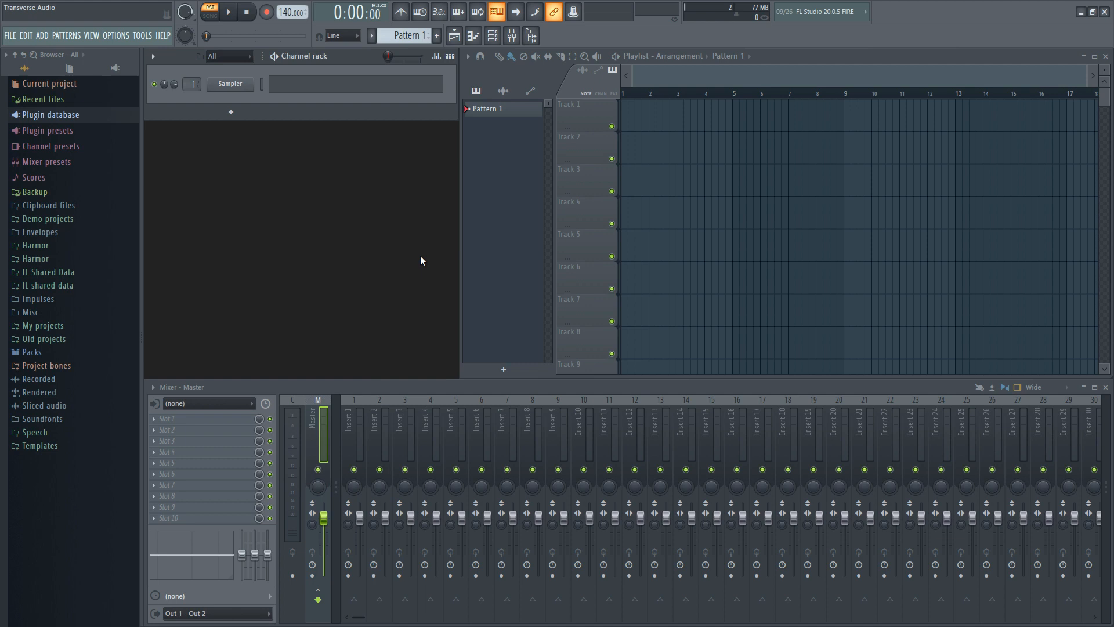
Show the Generators folder in Windows Explorer via its right-click Open option
{"action": "left_click", "coordinate": [49, 115]}
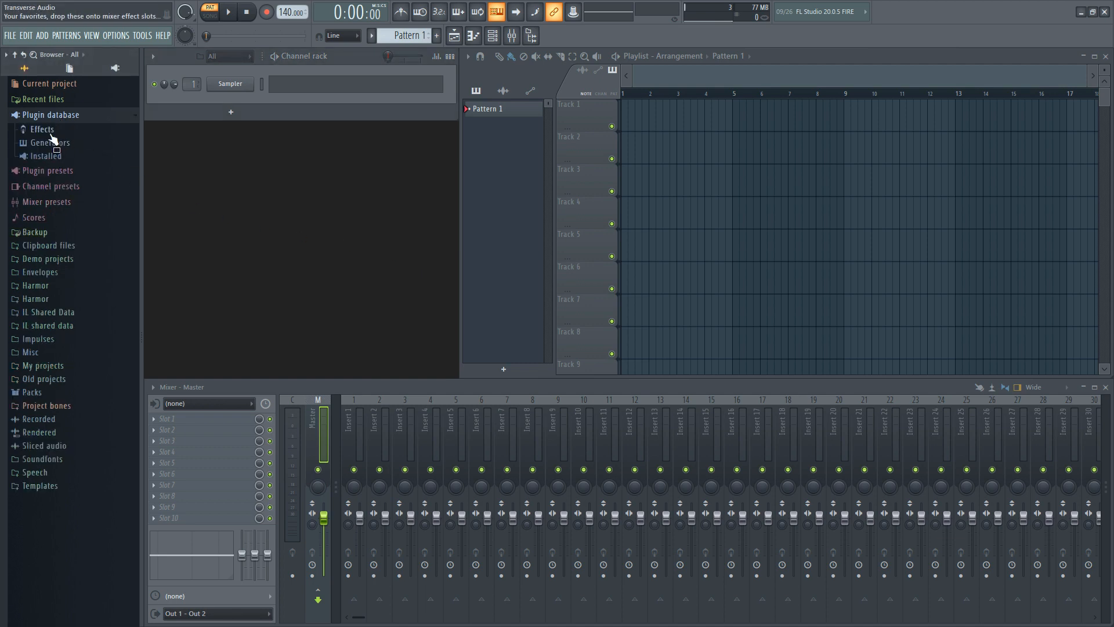
{"action": "right_click", "coordinate": [46, 142]}
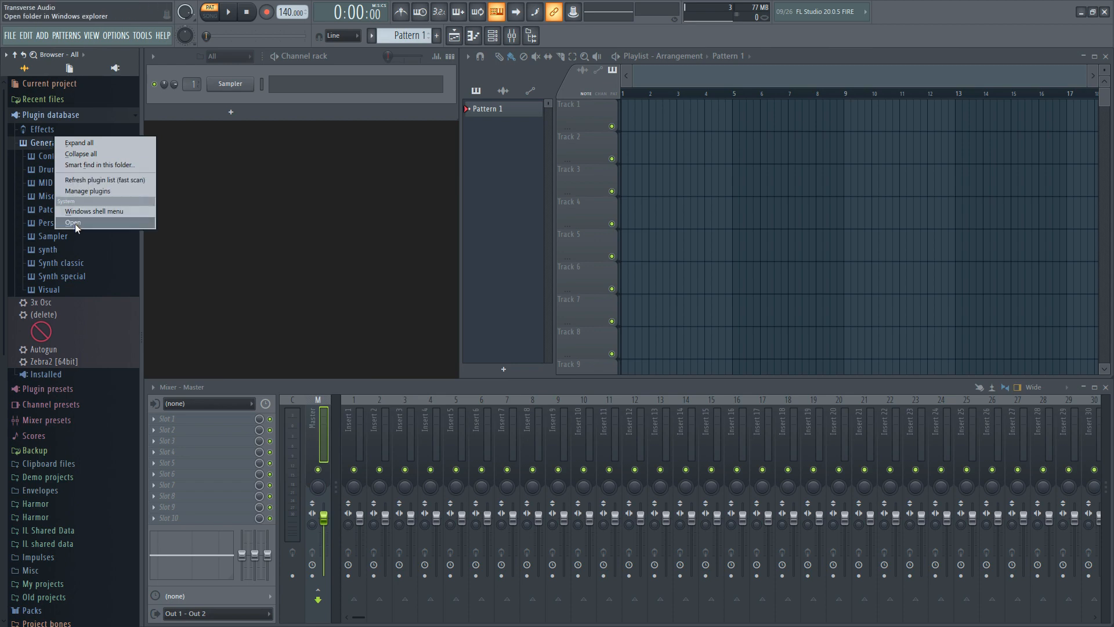
{"action": "left_click", "coordinate": [72, 223]}
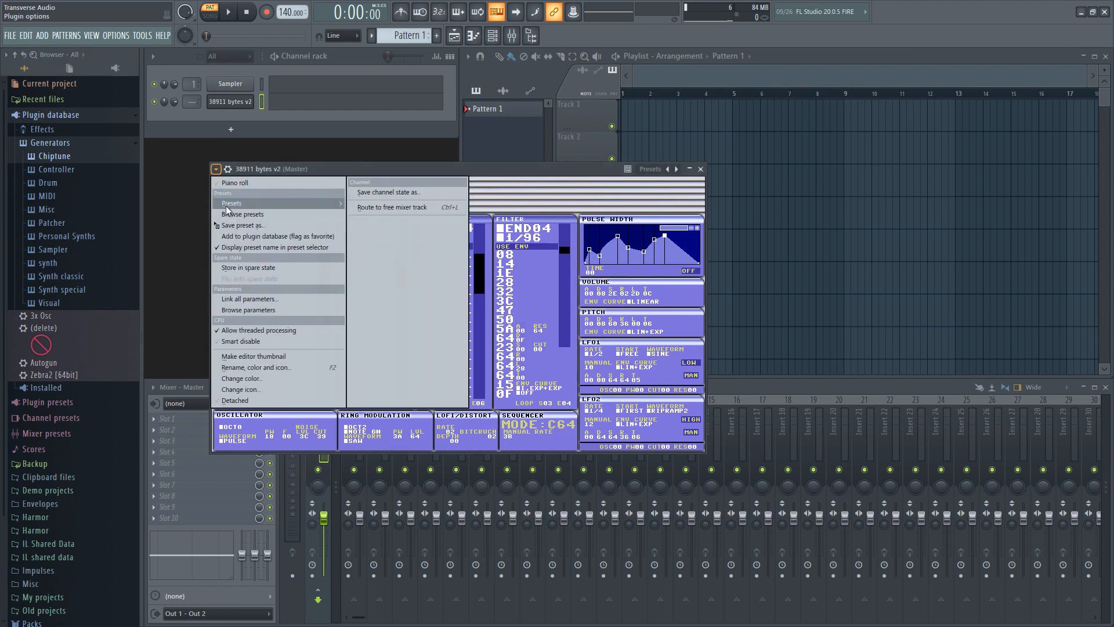
{"action": "mouse_move", "coordinate": [278, 236]}
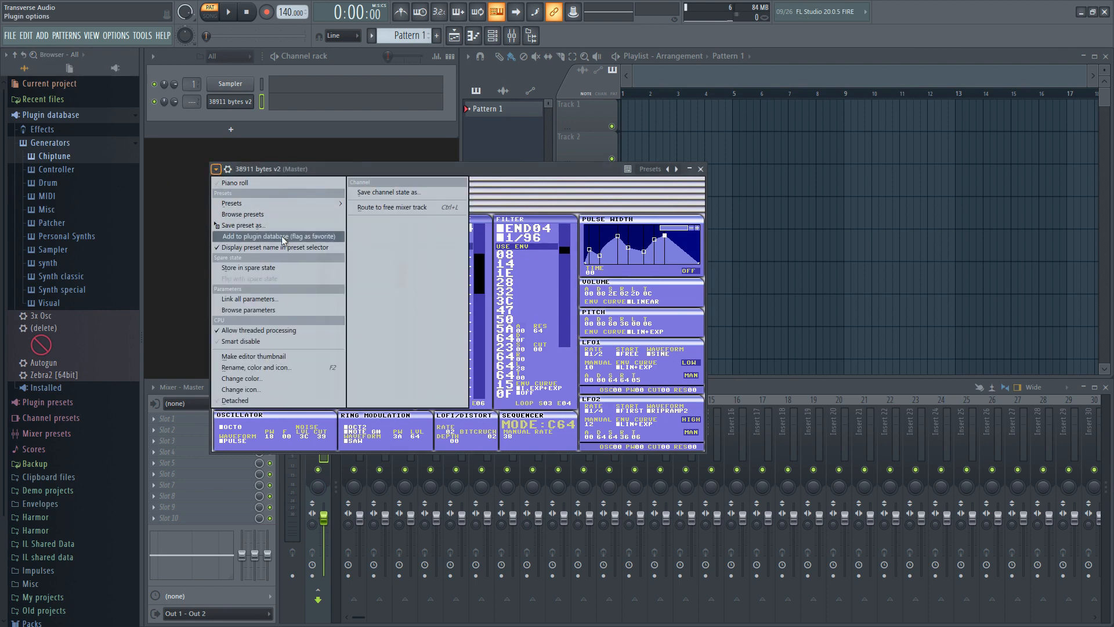
Add the 38911 bytes v2 synth to the plugin database as a favourite under Generators > Chiptune
{"action": "left_click", "coordinate": [276, 236]}
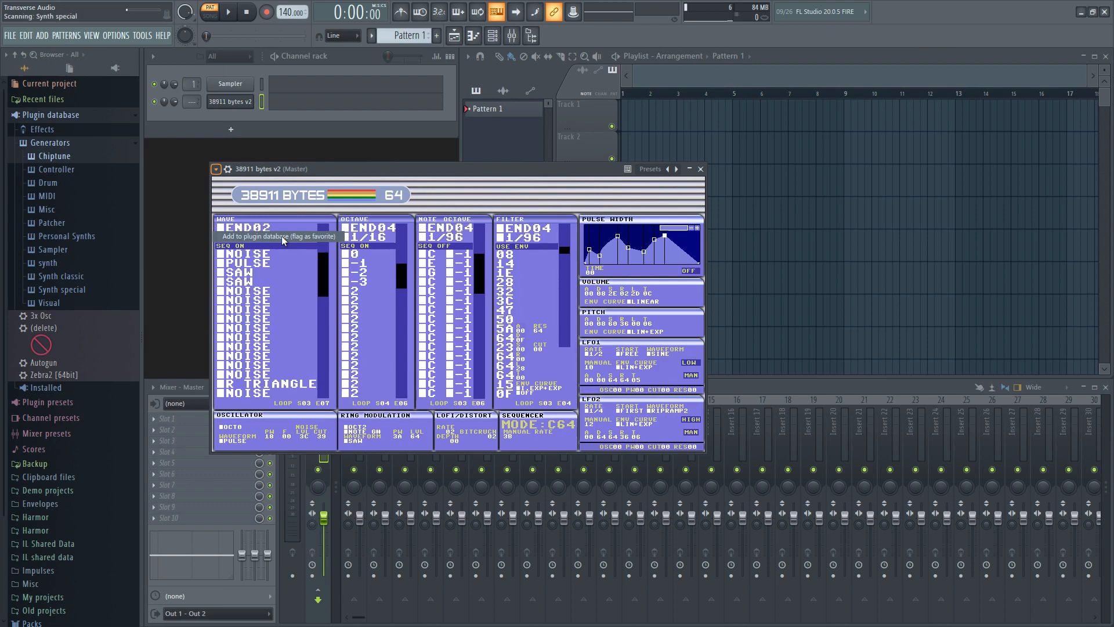
{"action": "left_click", "coordinate": [277, 236]}
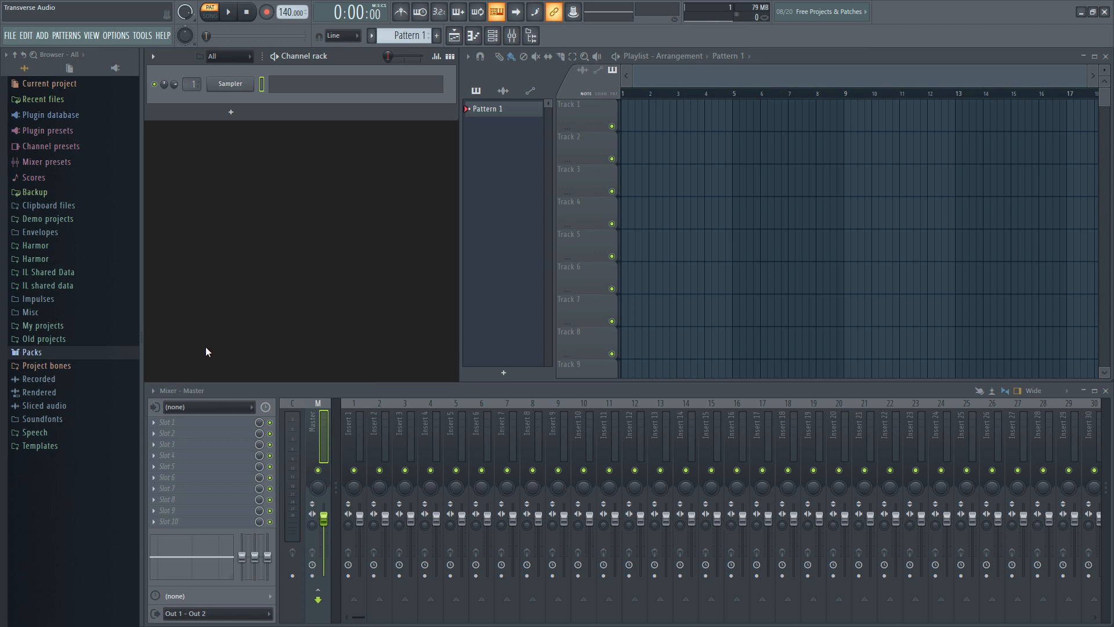
Expand Packs, then 1 External Libraries and its Cymatics folder to reveal the sample packs
{"action": "left_click", "coordinate": [31, 352]}
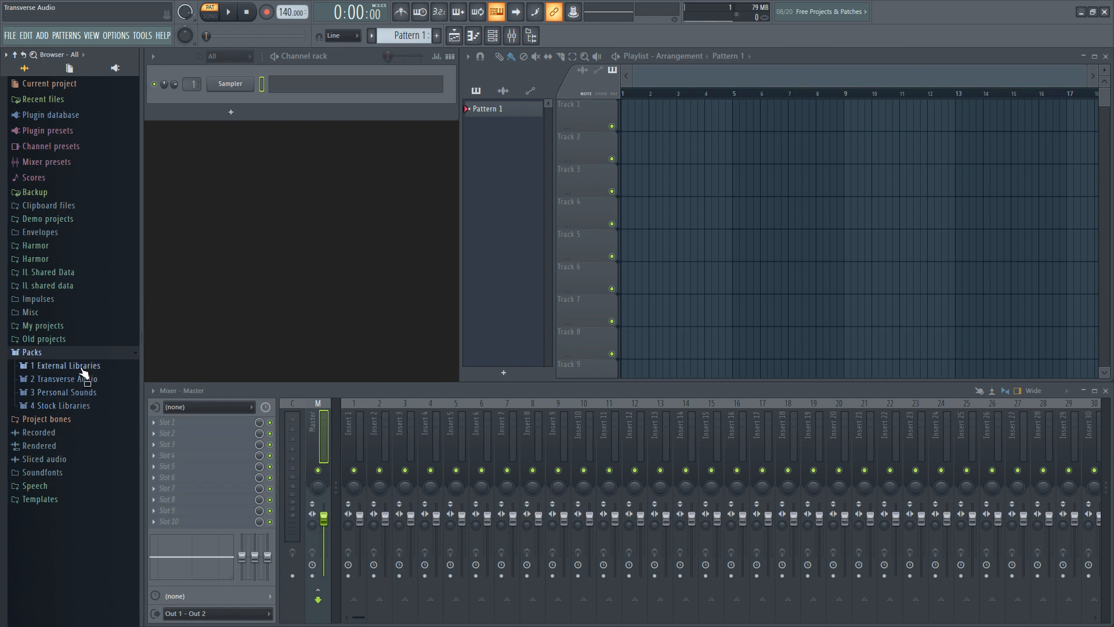
{"action": "left_click", "coordinate": [61, 405]}
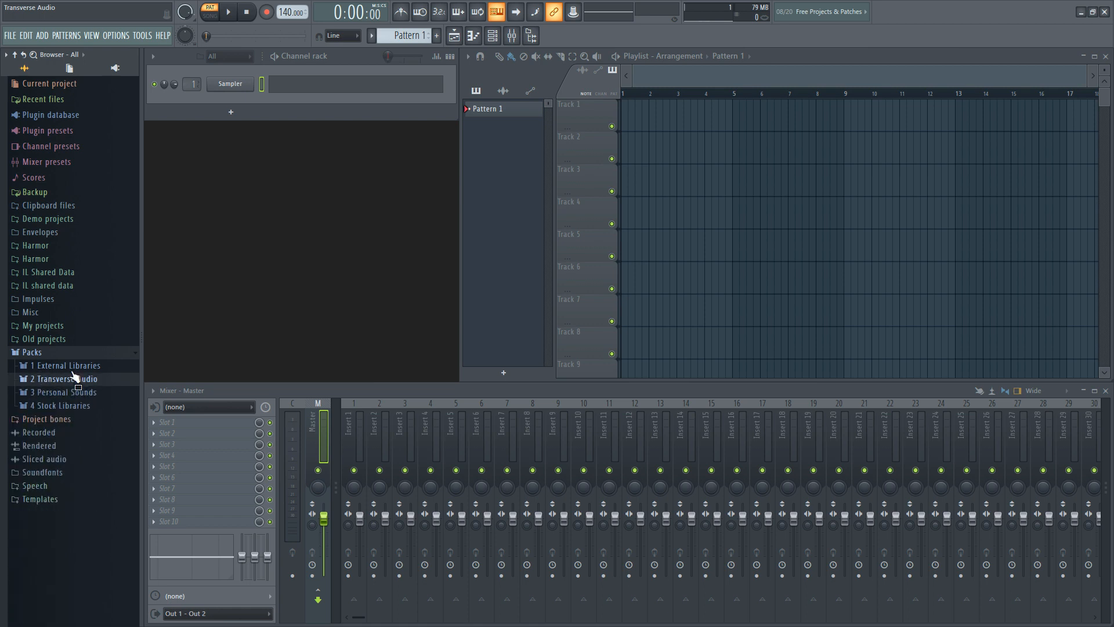
{"action": "left_click", "coordinate": [68, 366]}
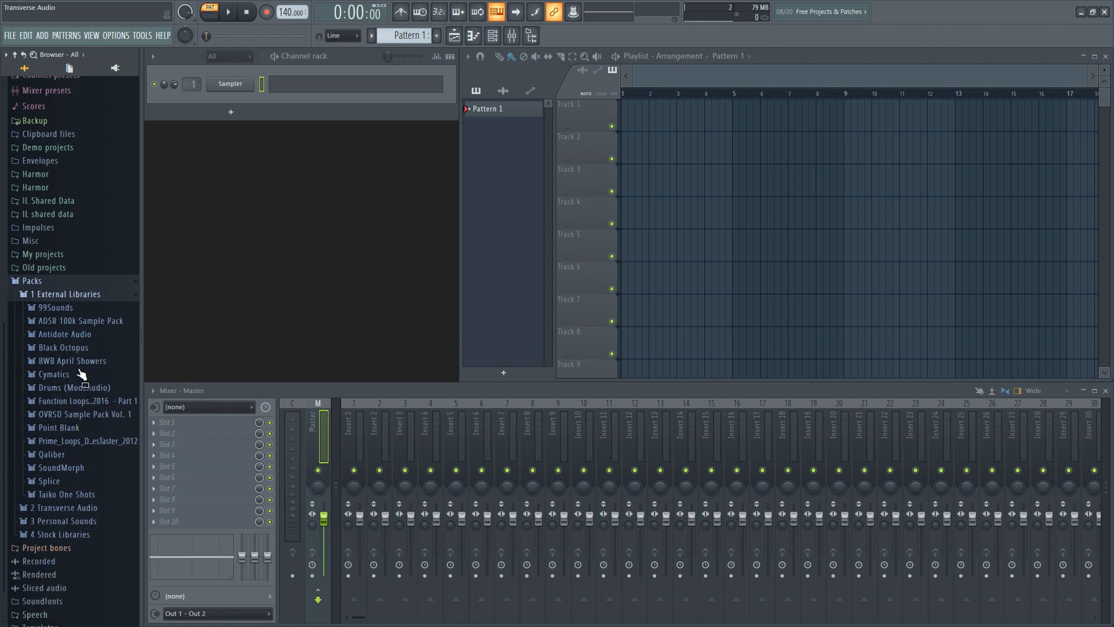
{"action": "left_click", "coordinate": [54, 374]}
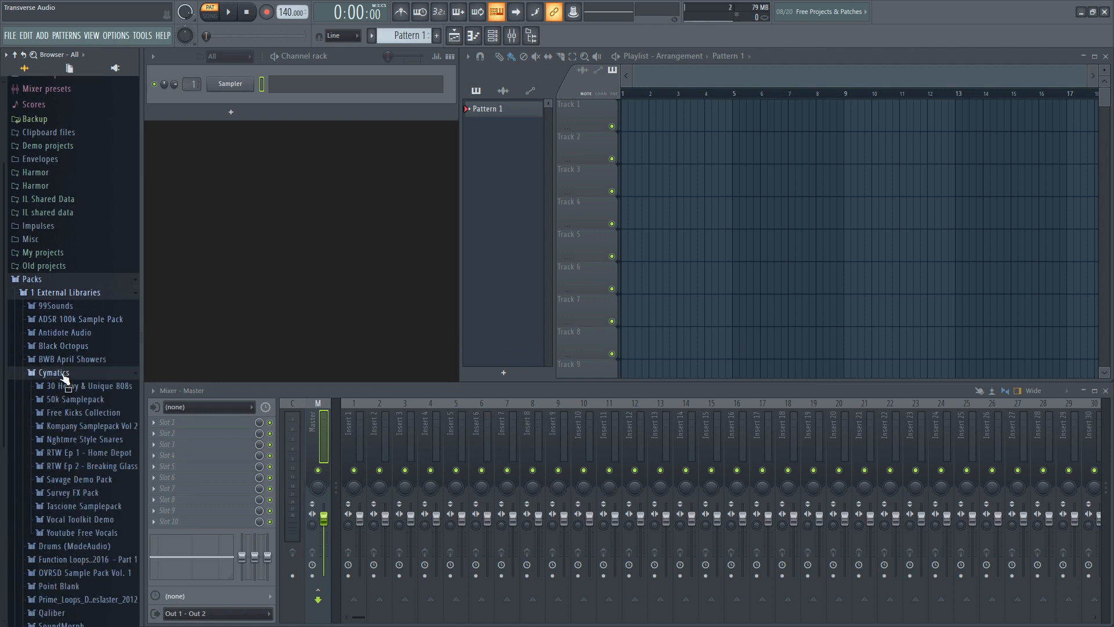
{"action": "scroll", "scroll_direction": "down", "scroll_amount": 3}
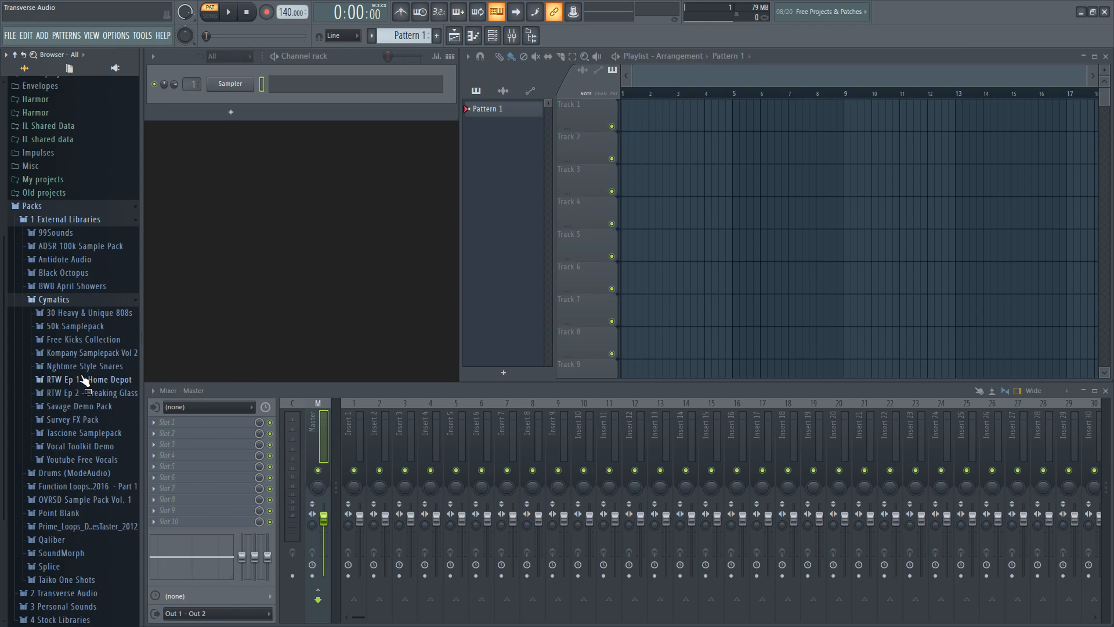